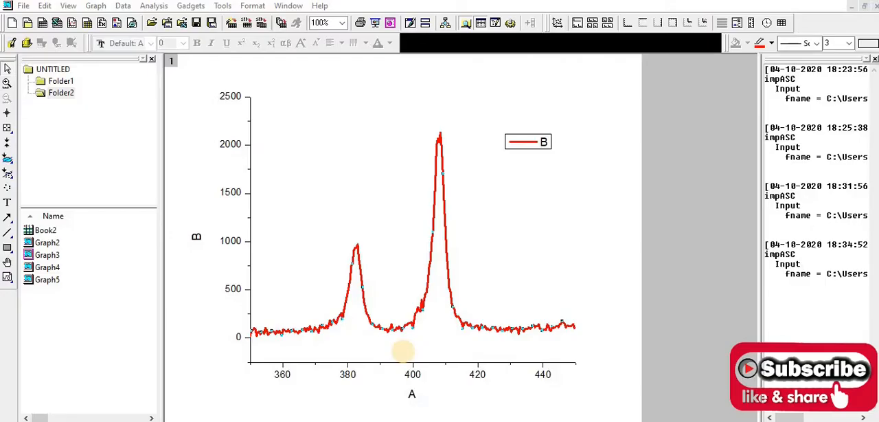
{"action": "mouse_move", "coordinate": [405, 356]}
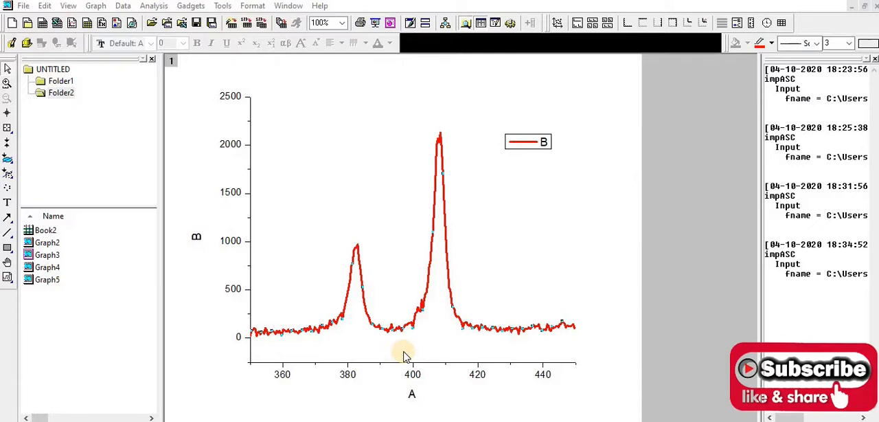
{"action": "mouse_move", "coordinate": [412, 282]}
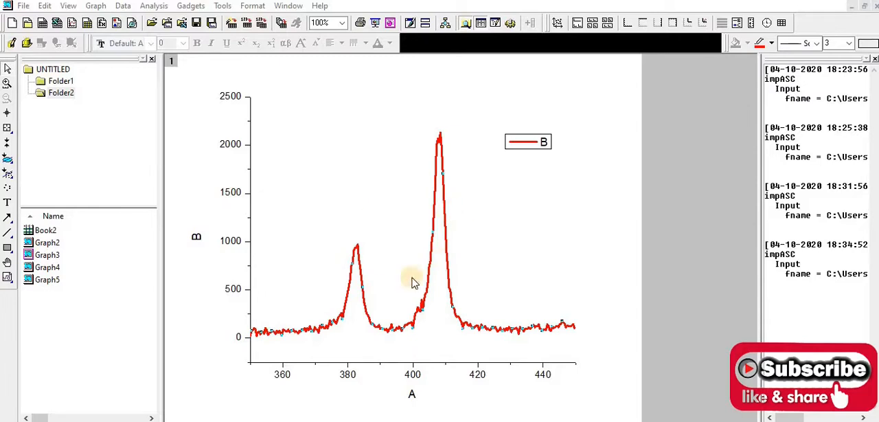
{"action": "mouse_move", "coordinate": [396, 305]}
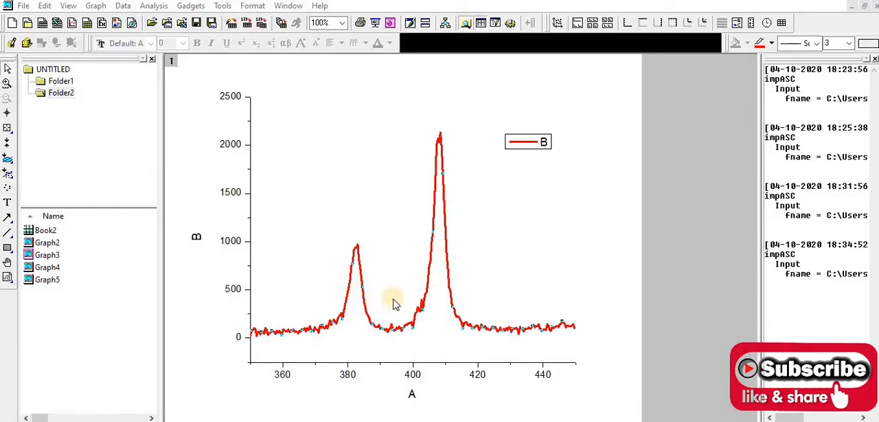
{"action": "mouse_move", "coordinate": [470, 255]}
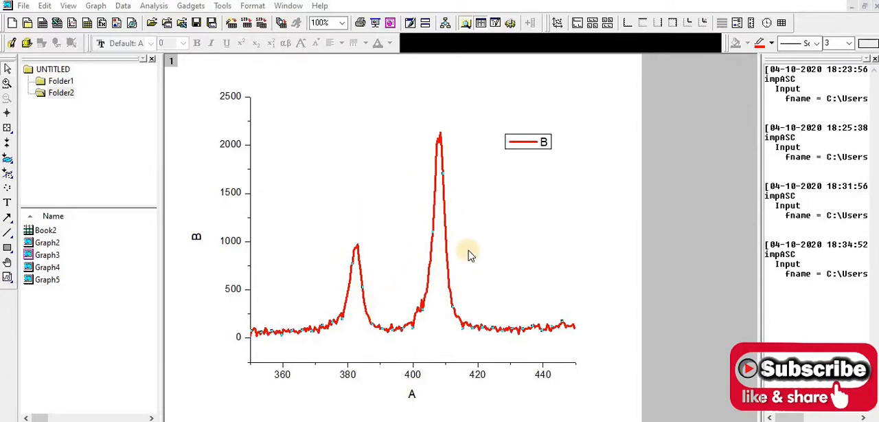
{"action": "mouse_move", "coordinate": [453, 247]}
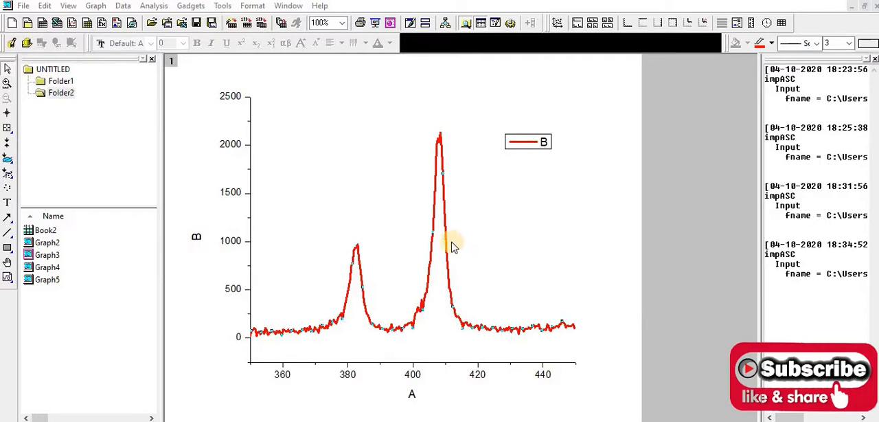
{"action": "mouse_move", "coordinate": [497, 239]}
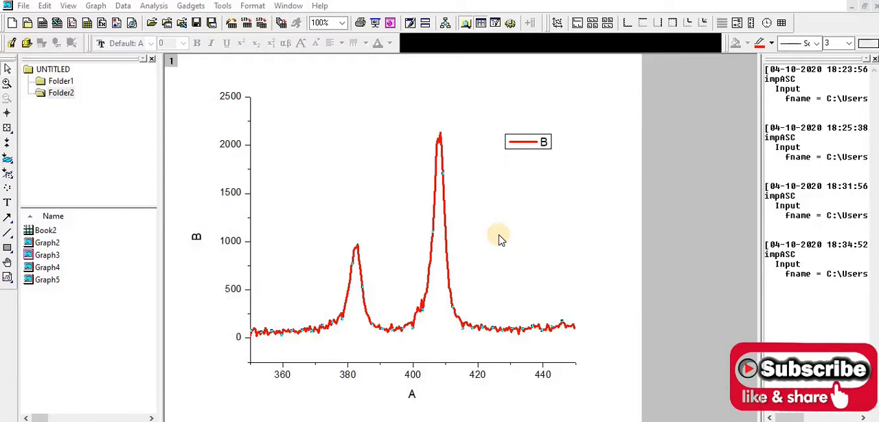
{"action": "mouse_move", "coordinate": [602, 228]}
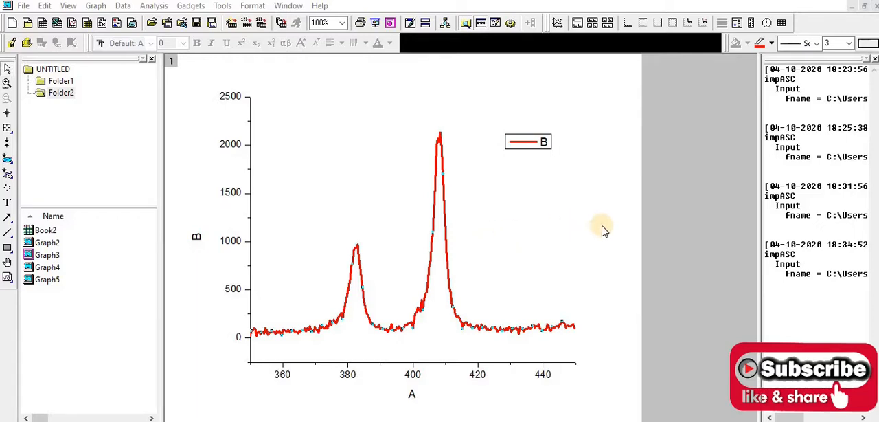
{"action": "mouse_move", "coordinate": [316, 191]}
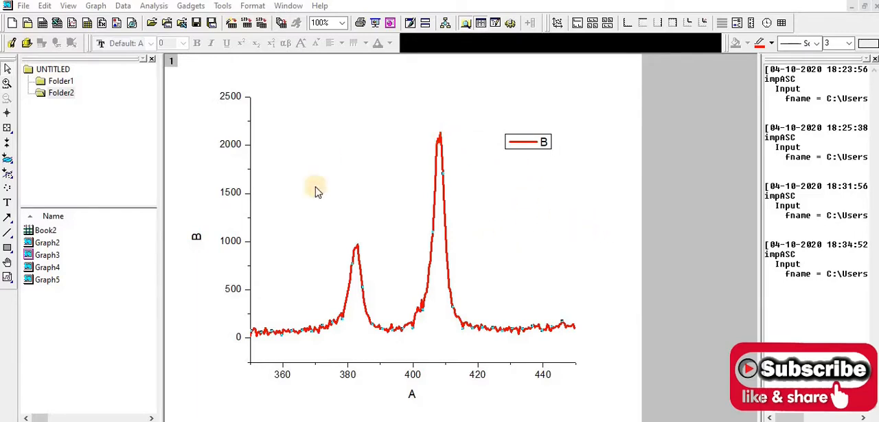
{"action": "mouse_move", "coordinate": [375, 341]}
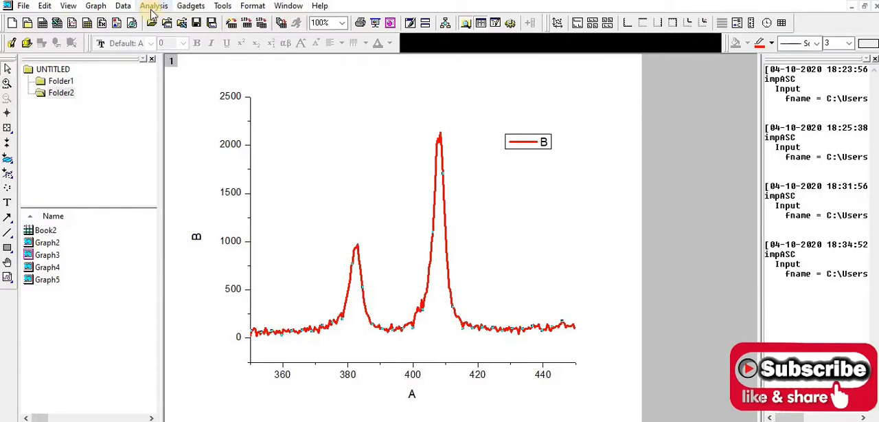
Launch Multiple Peak Fit from the Analysis menu's Peaks and Baseline tools
{"action": "left_click", "coordinate": [154, 6]}
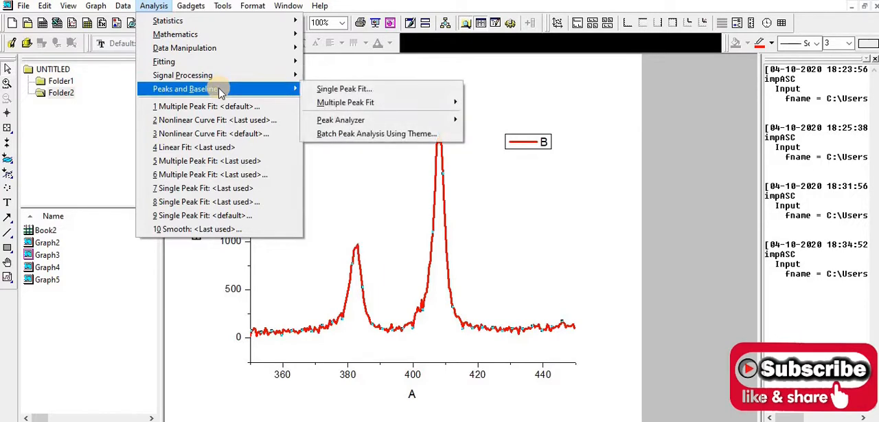
{"action": "mouse_move", "coordinate": [269, 93]}
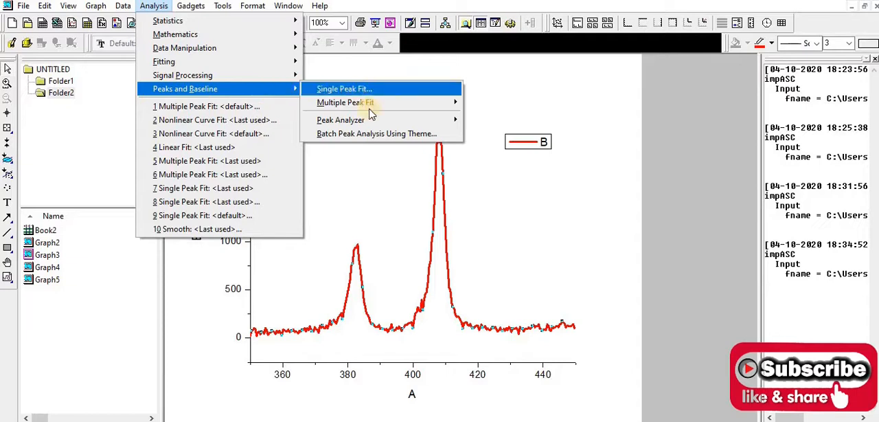
{"action": "mouse_move", "coordinate": [346, 102]}
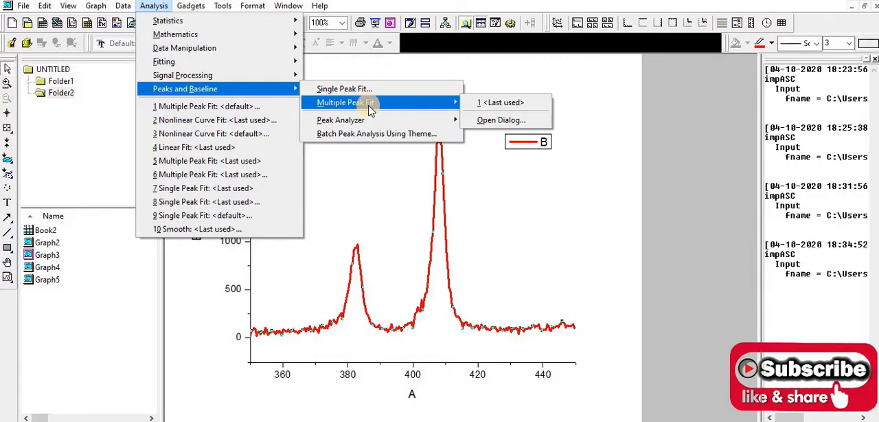
{"action": "mouse_move", "coordinate": [344, 88]}
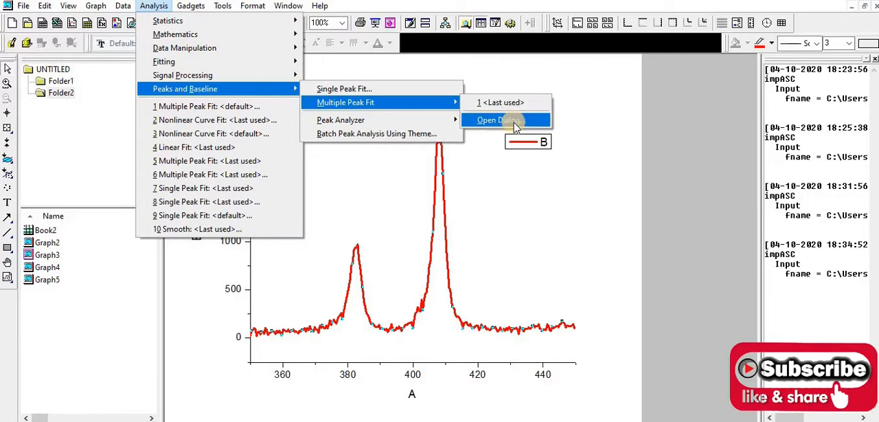
{"action": "left_click", "coordinate": [497, 121]}
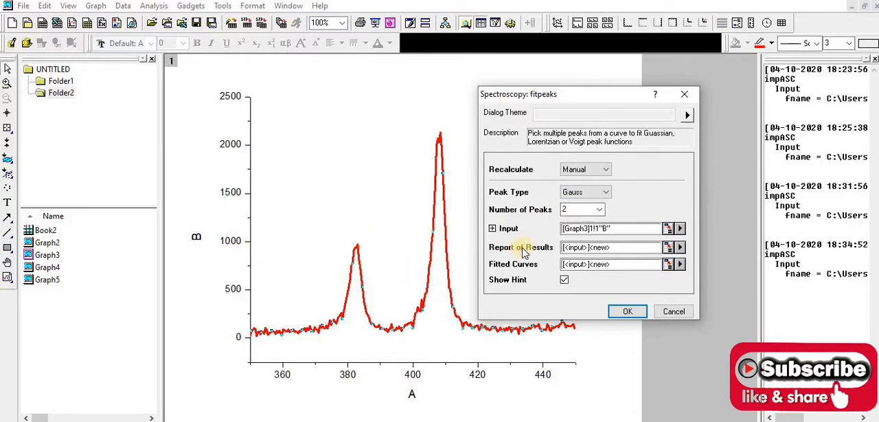
{"action": "mouse_move", "coordinate": [487, 209]}
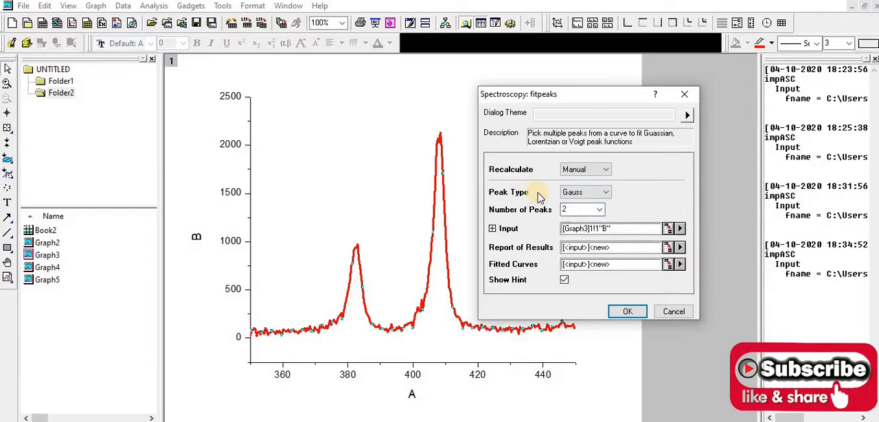
Confirm Gauss peak type with 2 peaks so Origin prompts for the peak centres
{"action": "left_click", "coordinate": [604, 192]}
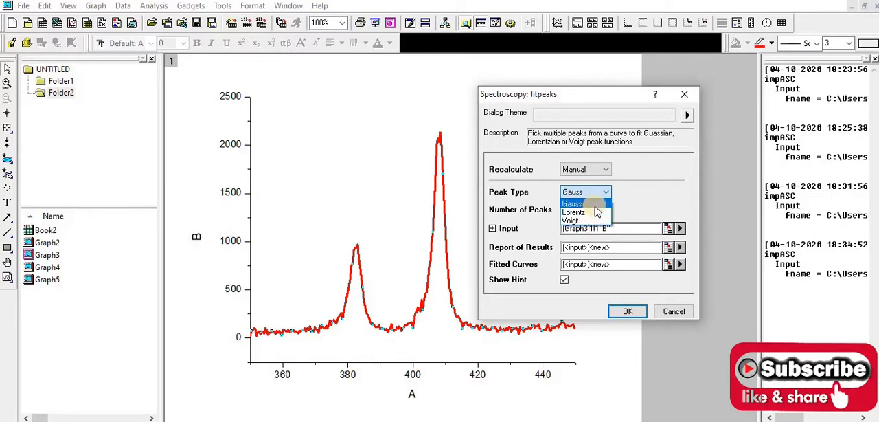
{"action": "left_click", "coordinate": [571, 204]}
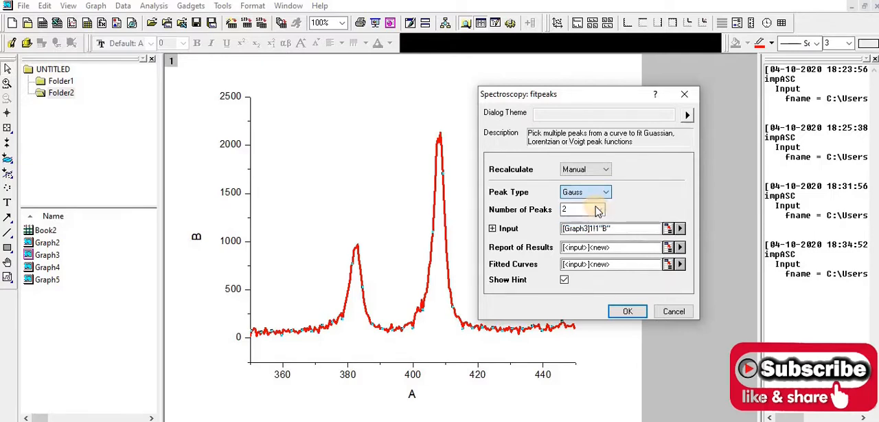
{"action": "mouse_move", "coordinate": [621, 204]}
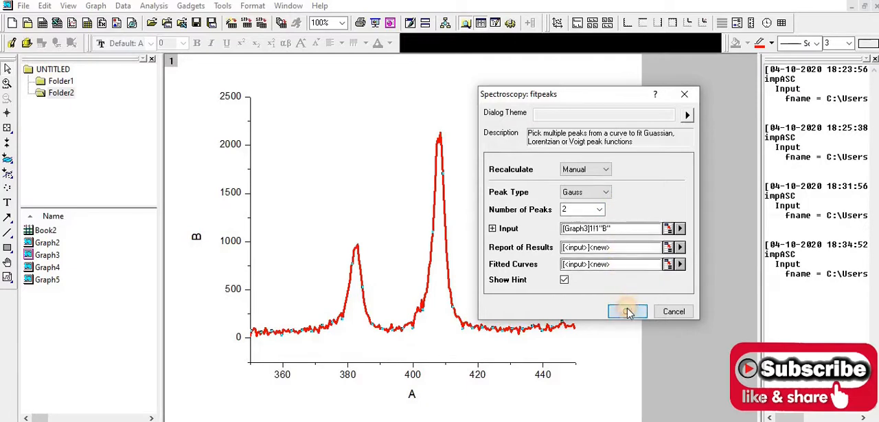
{"action": "left_click", "coordinate": [627, 311]}
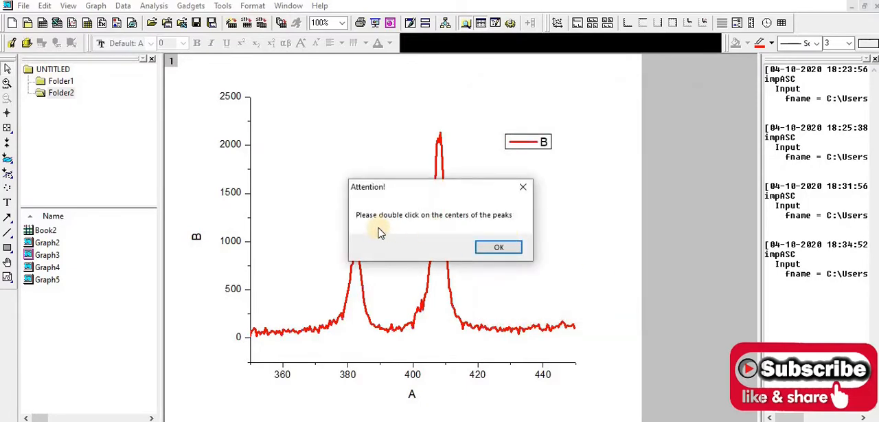
{"action": "mouse_move", "coordinate": [510, 220]}
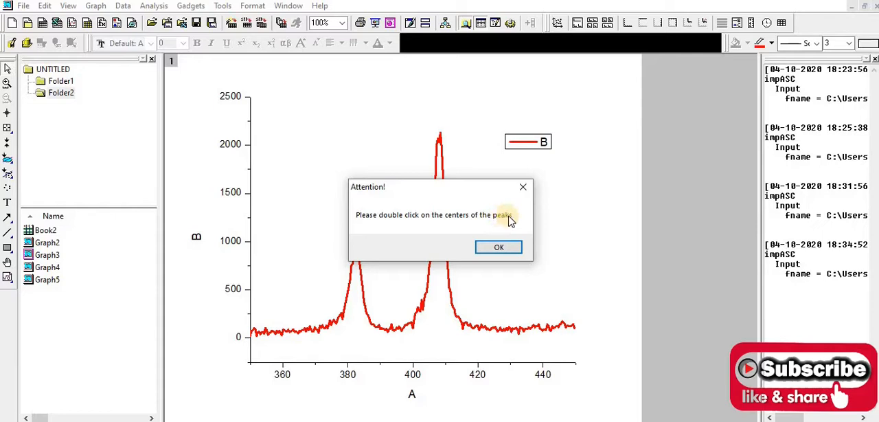
Mark the peak centres near 382 and 408 and accept the estimated width
{"action": "left_click", "coordinate": [499, 247]}
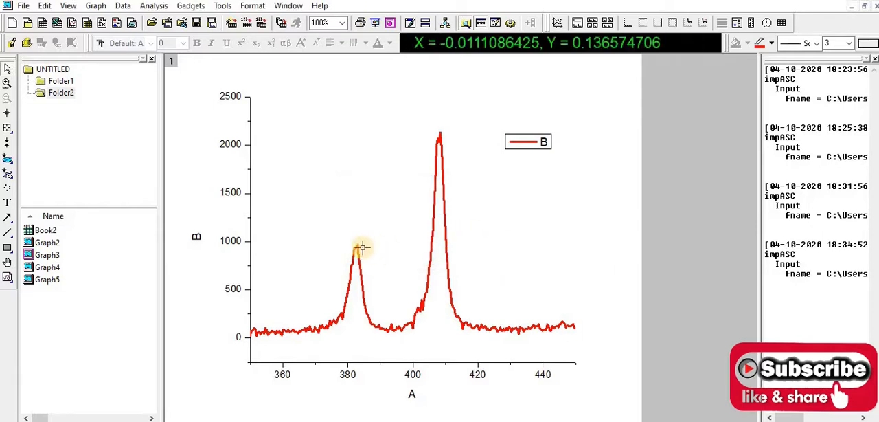
{"action": "mouse_move", "coordinate": [356, 246]}
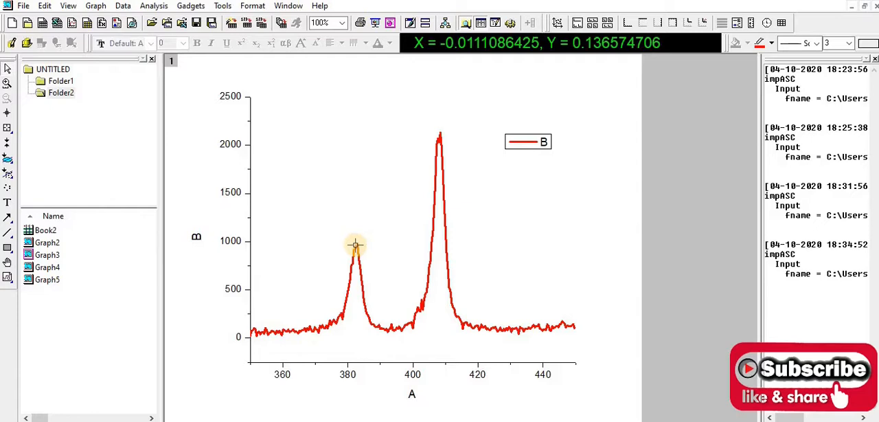
{"action": "mouse_move", "coordinate": [439, 143]}
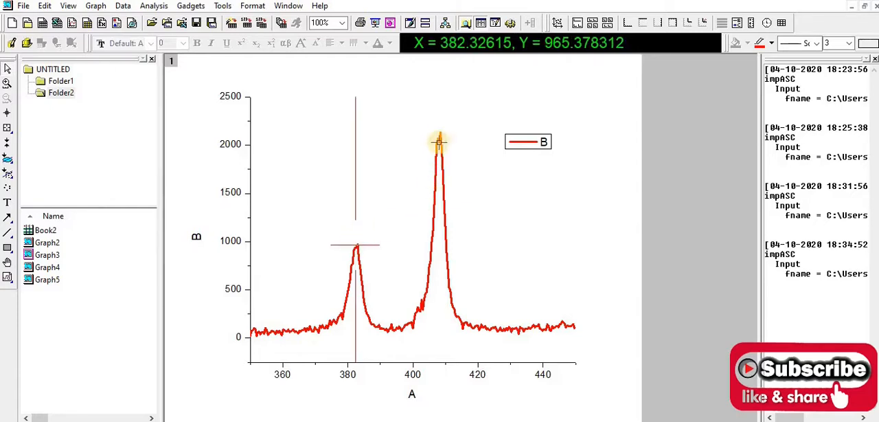
{"action": "mouse_move", "coordinate": [440, 131]}
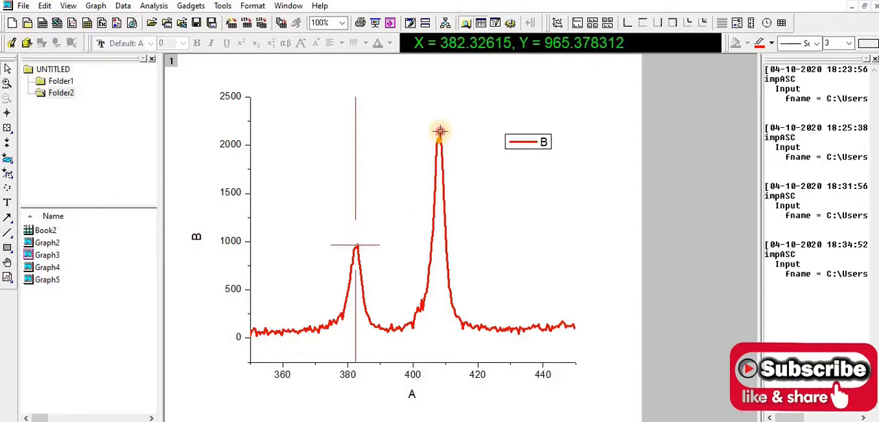
{"action": "left_click", "coordinate": [440, 130]}
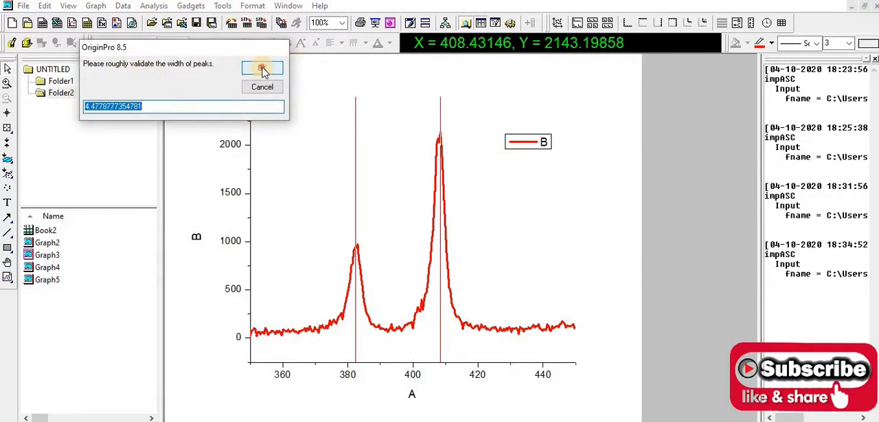
{"action": "left_click", "coordinate": [261, 68]}
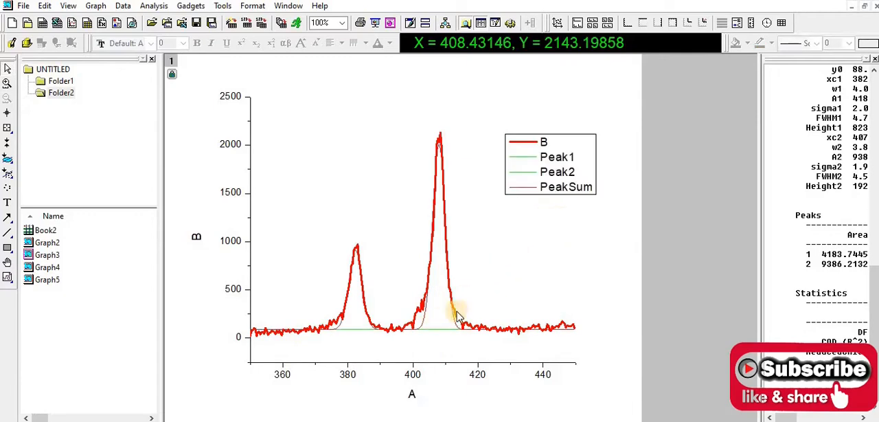
{"action": "mouse_move", "coordinate": [387, 322]}
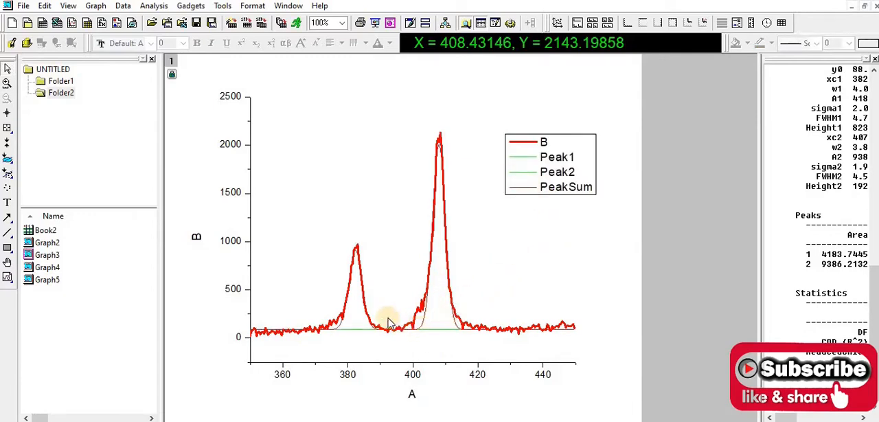
{"action": "mouse_move", "coordinate": [424, 332]}
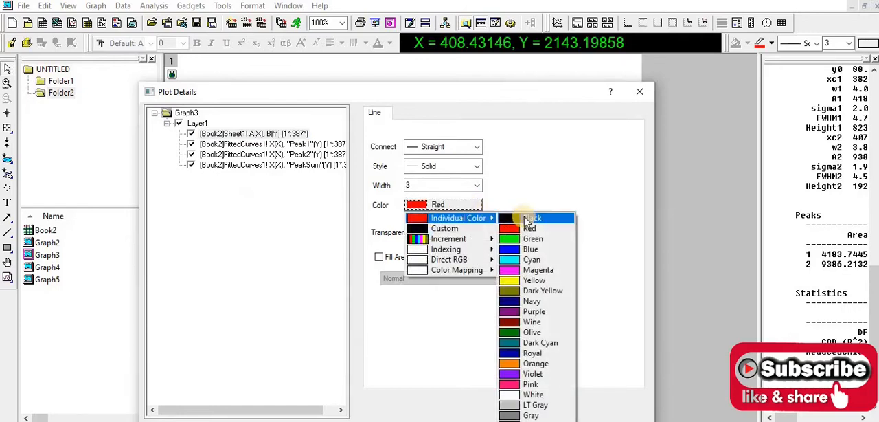
Colour the B data curve black and apply the Plot Details change
{"action": "left_click", "coordinate": [529, 217]}
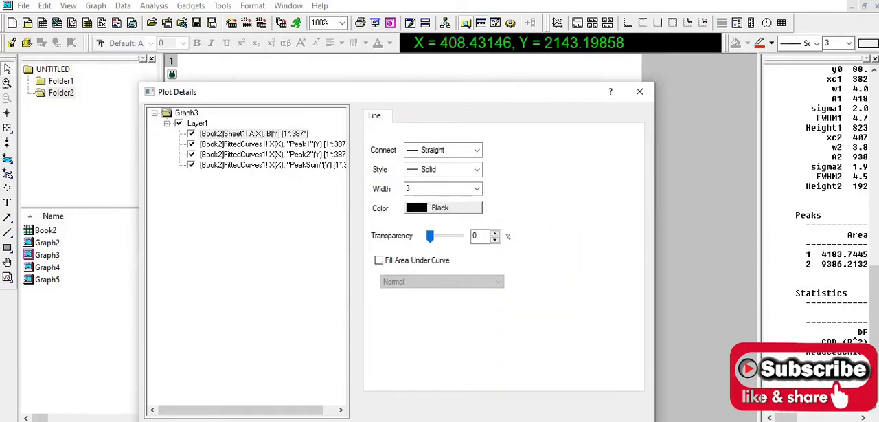
{"action": "left_click", "coordinate": [639, 91]}
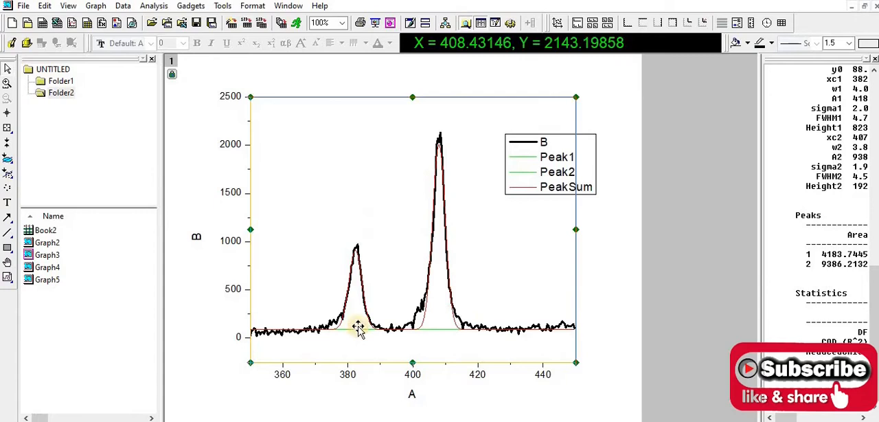
Colour Peak1 red and Peak2 green with line width 2 in Plot Details
{"action": "left_click", "coordinate": [523, 156]}
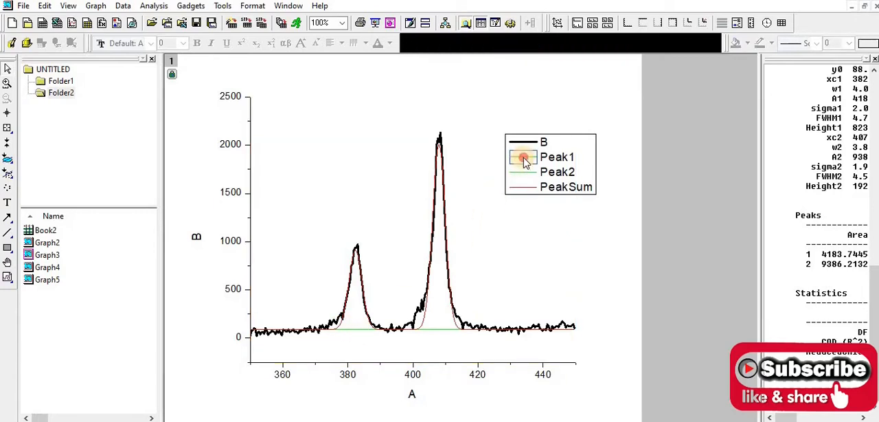
{"action": "double_click", "coordinate": [523, 157]}
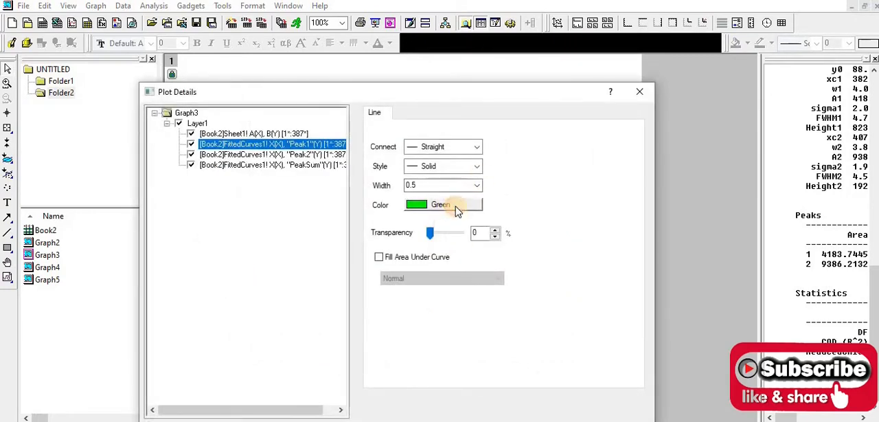
{"action": "left_click", "coordinate": [476, 184]}
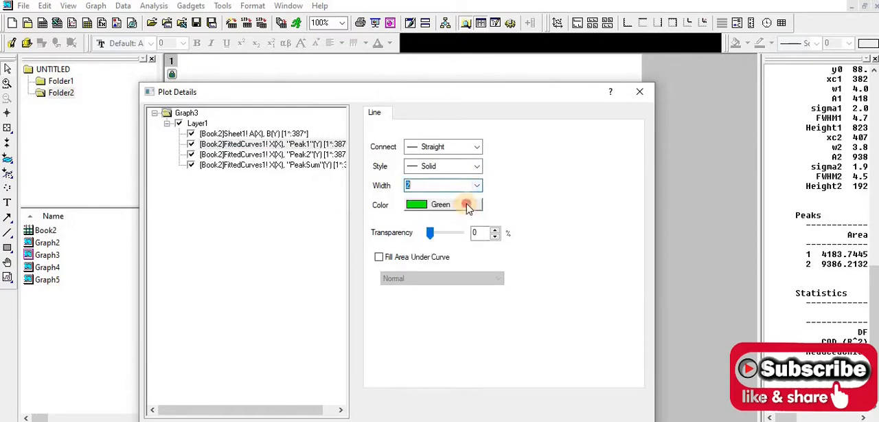
{"action": "left_click", "coordinate": [475, 205]}
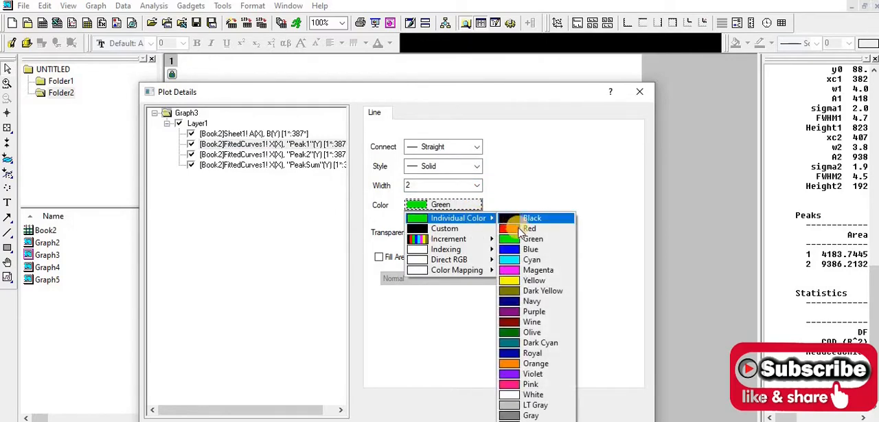
{"action": "left_click", "coordinate": [529, 228]}
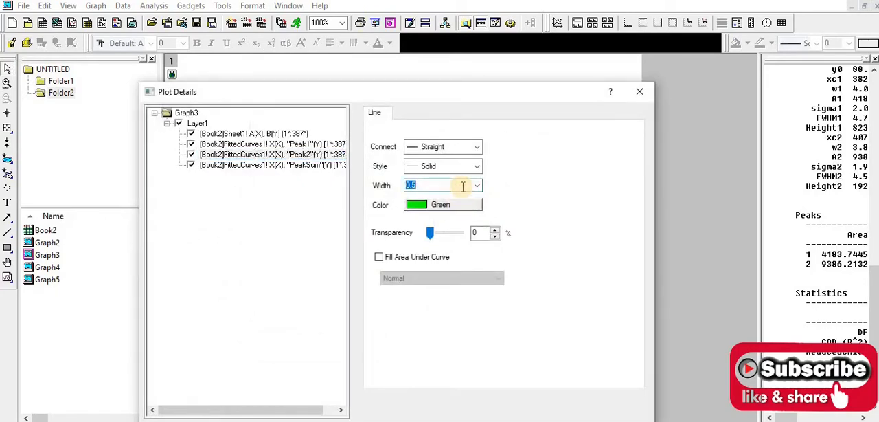
{"action": "type", "text": "2"}
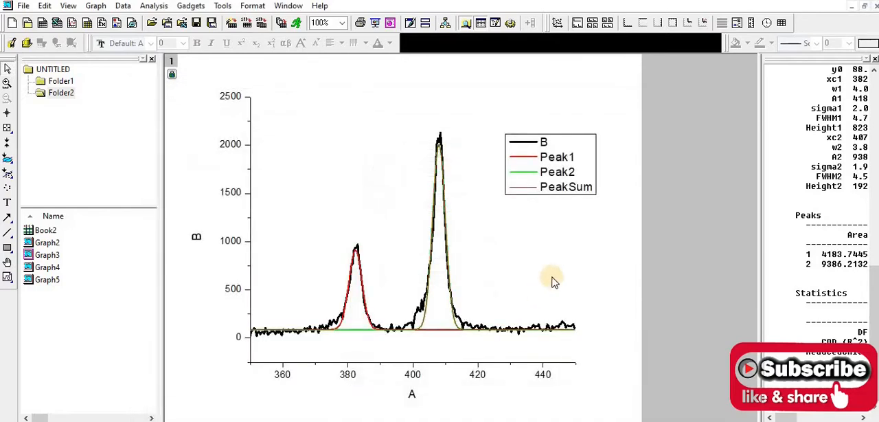
Bring up the PeakSum curve's line colour choices in Plot Details
{"action": "left_click", "coordinate": [396, 332]}
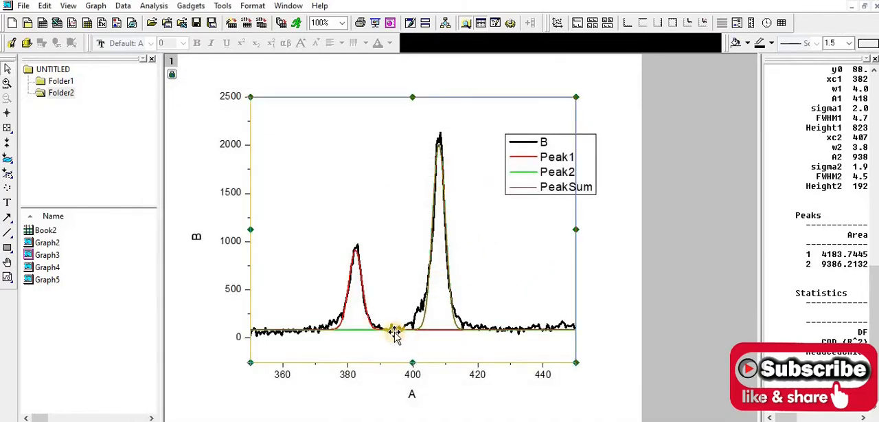
{"action": "mouse_move", "coordinate": [460, 253]}
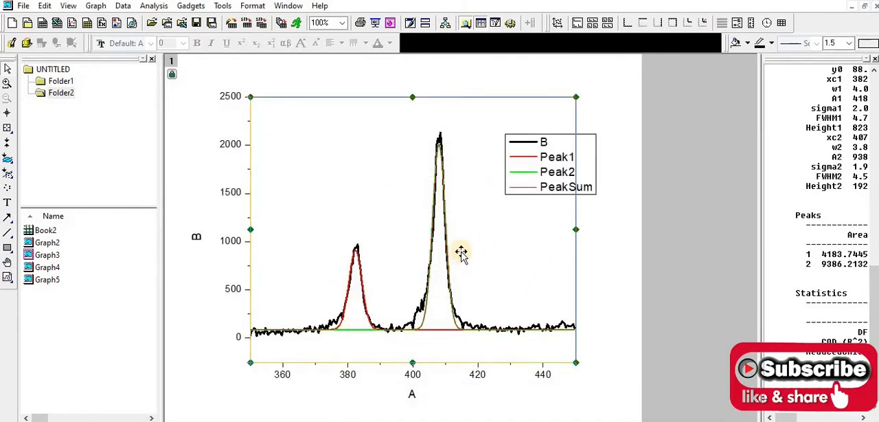
{"action": "mouse_move", "coordinate": [487, 253]}
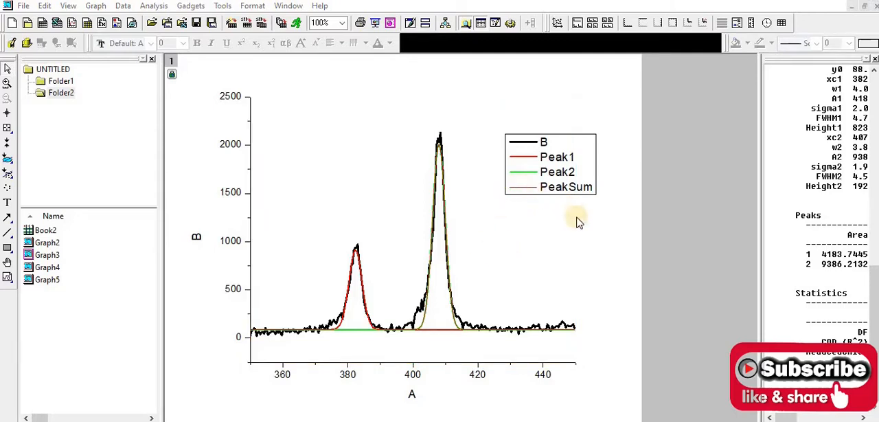
{"action": "left_click", "coordinate": [478, 205]}
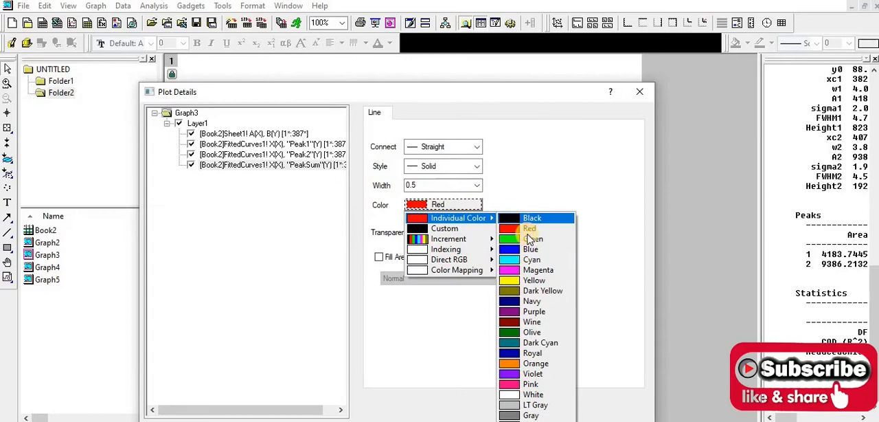
Make the PeakSum curve blue with line width 2
{"action": "left_click", "coordinate": [530, 249]}
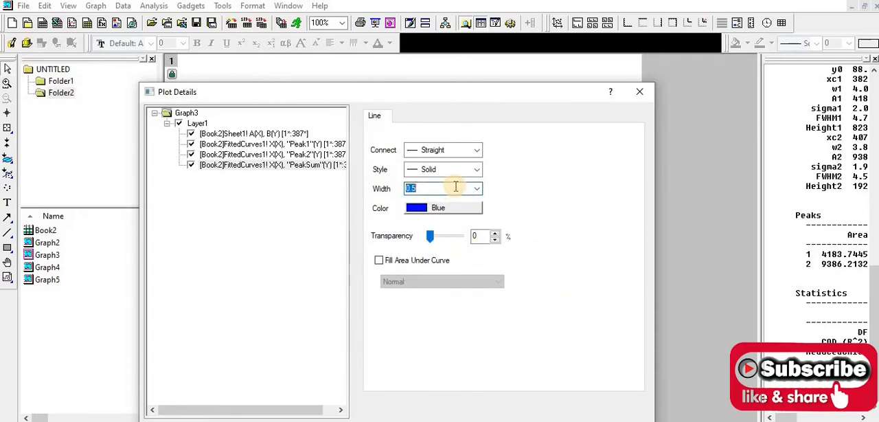
{"action": "type", "text": "2"}
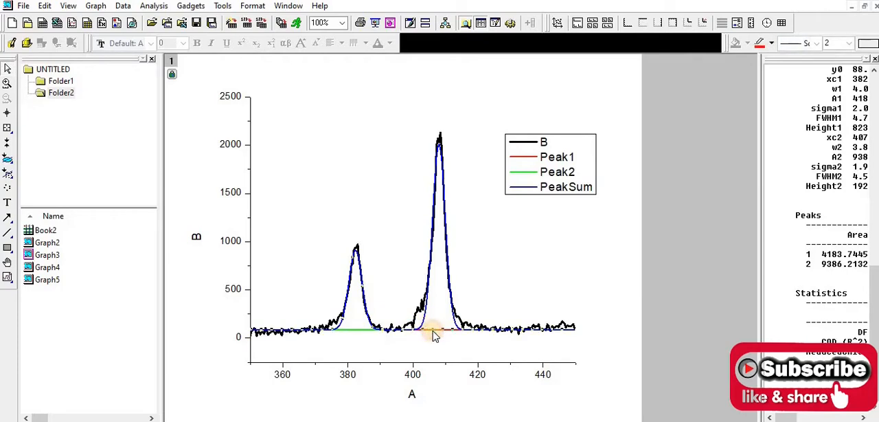
{"action": "mouse_move", "coordinate": [350, 267]}
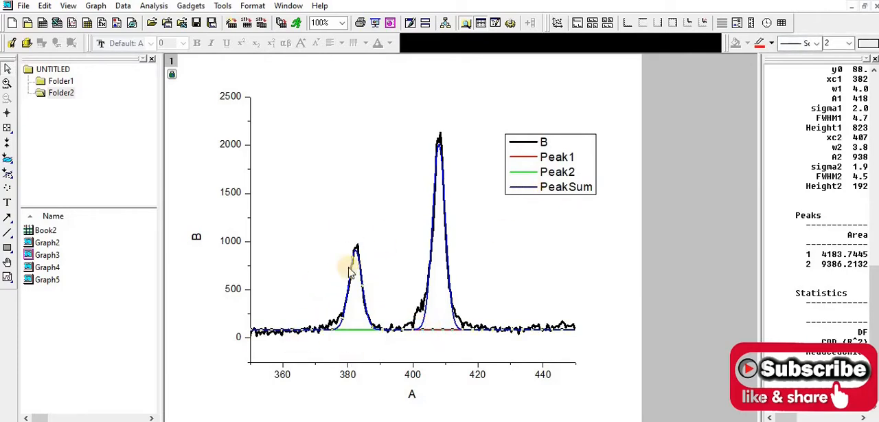
{"action": "mouse_move", "coordinate": [539, 172]}
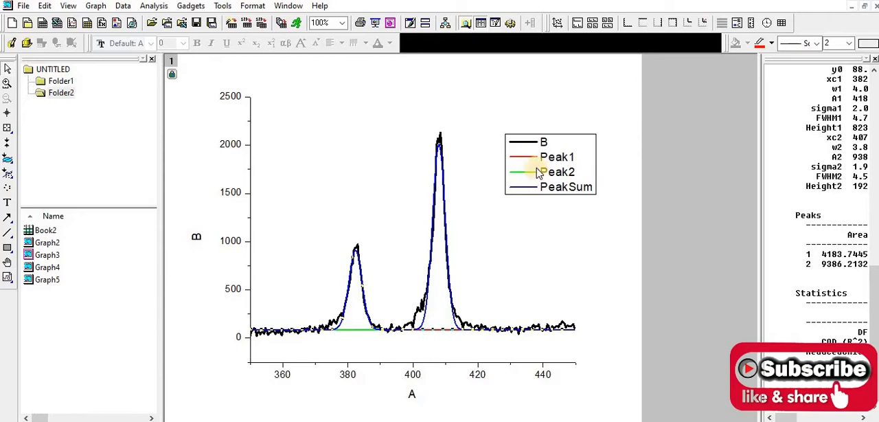
{"action": "mouse_move", "coordinate": [456, 167]}
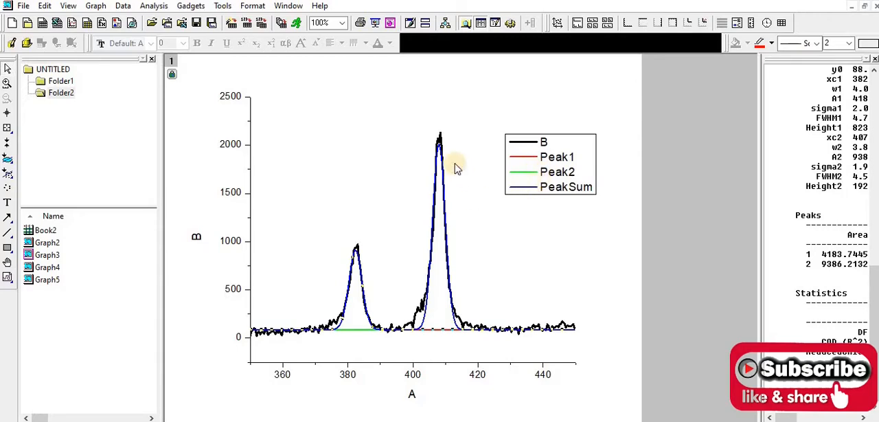
{"action": "mouse_move", "coordinate": [378, 327]}
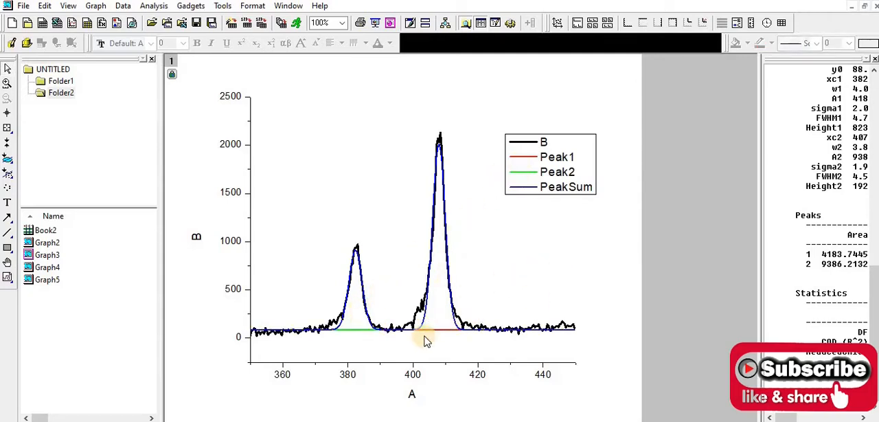
{"action": "mouse_move", "coordinate": [376, 309]}
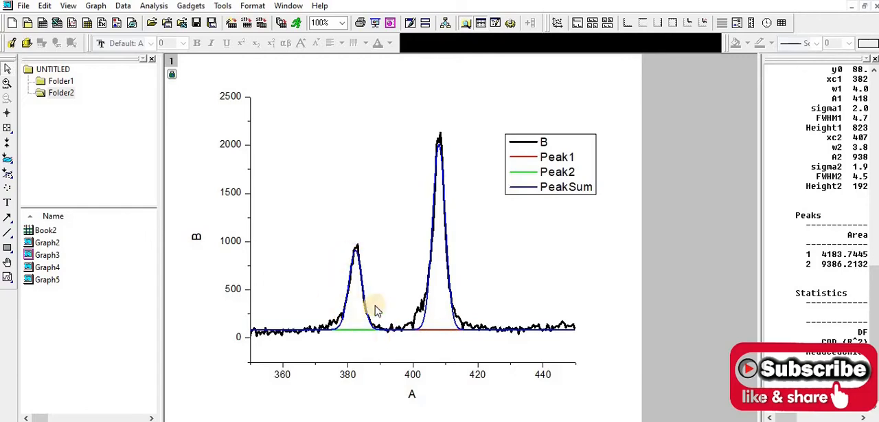
{"action": "mouse_move", "coordinate": [447, 268]}
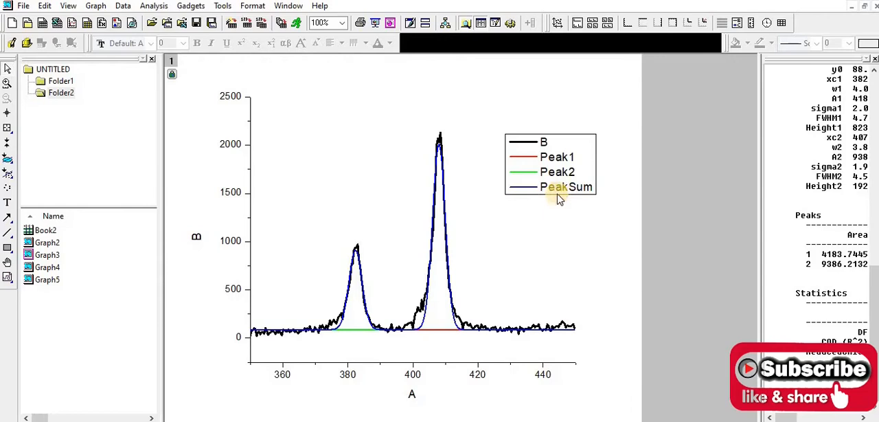
{"action": "mouse_move", "coordinate": [357, 305]}
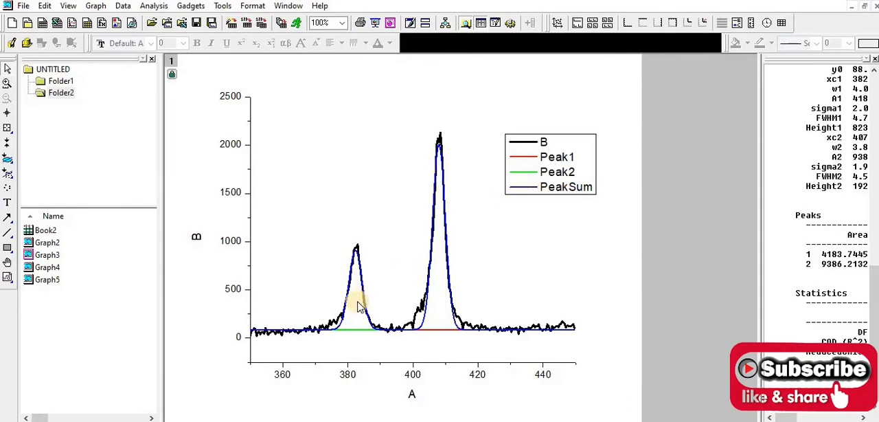
{"action": "mouse_move", "coordinate": [561, 153]}
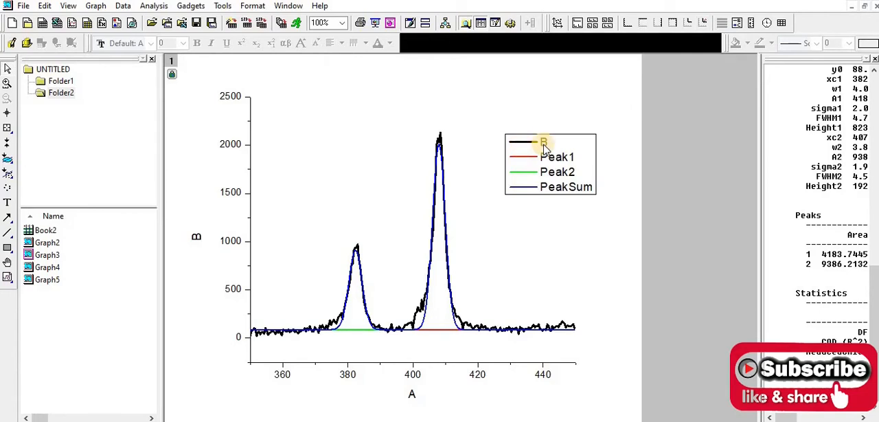
{"action": "mouse_move", "coordinate": [456, 309]}
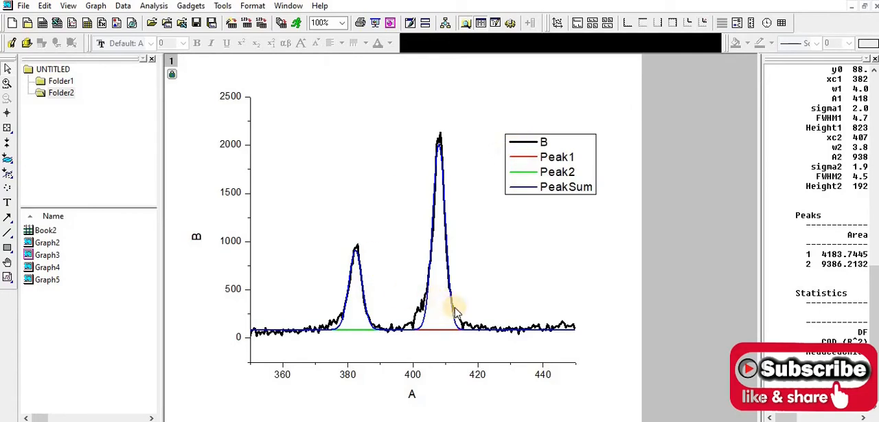
{"action": "mouse_move", "coordinate": [491, 250]}
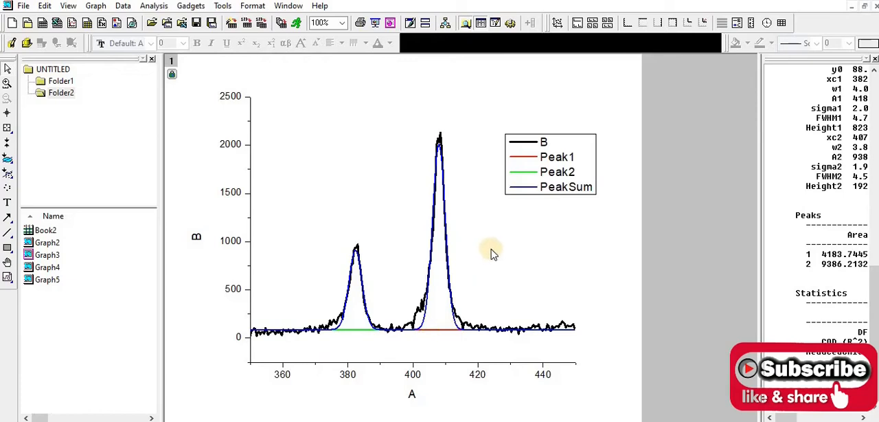
{"action": "mouse_move", "coordinate": [480, 247]}
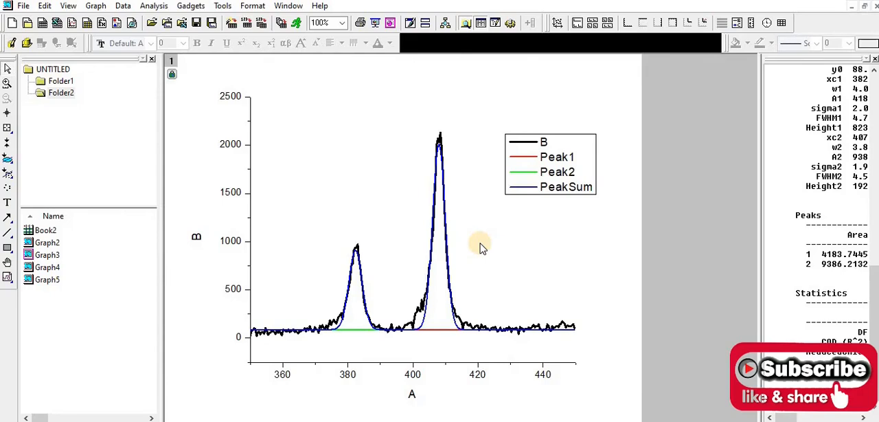
{"action": "mouse_move", "coordinate": [426, 247]}
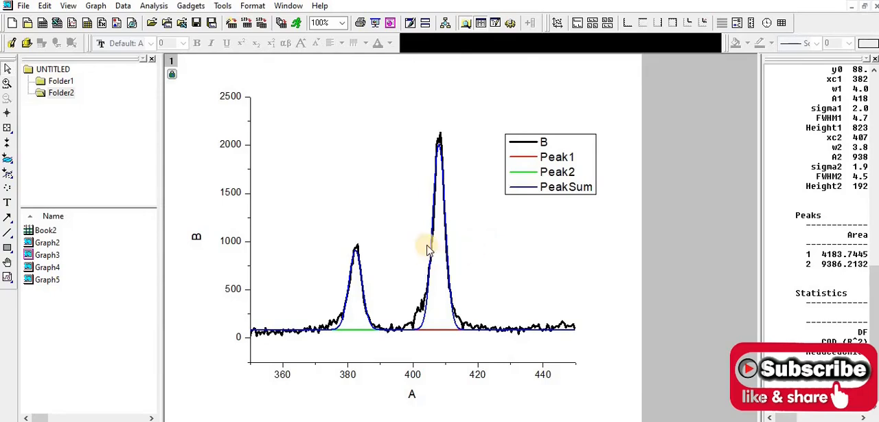